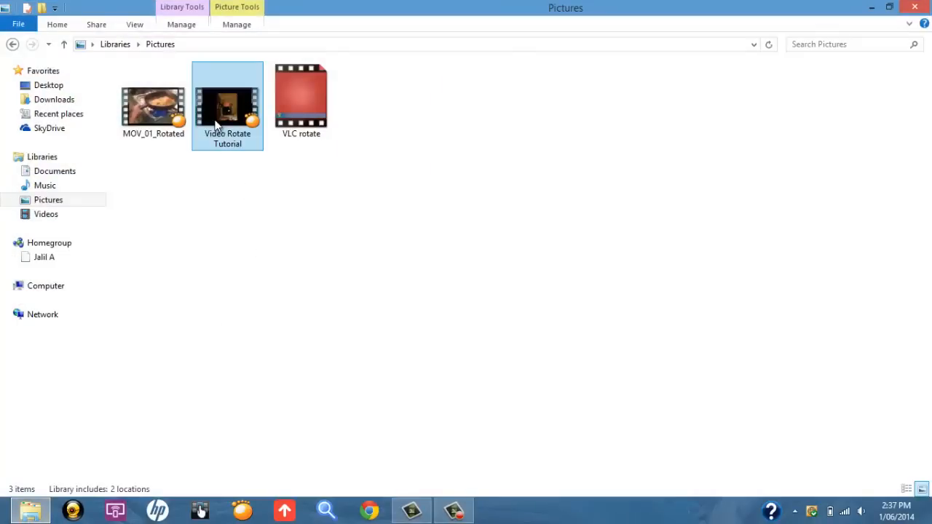
Step: Open the Video Rotate Tutorial file with VLC media player from File Explorer
right_click(211, 114)
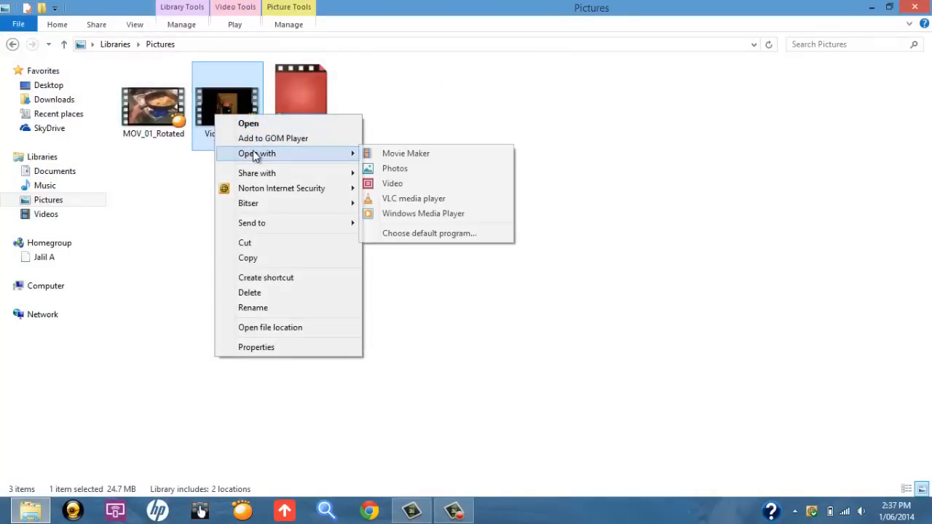
mouse_move(392, 183)
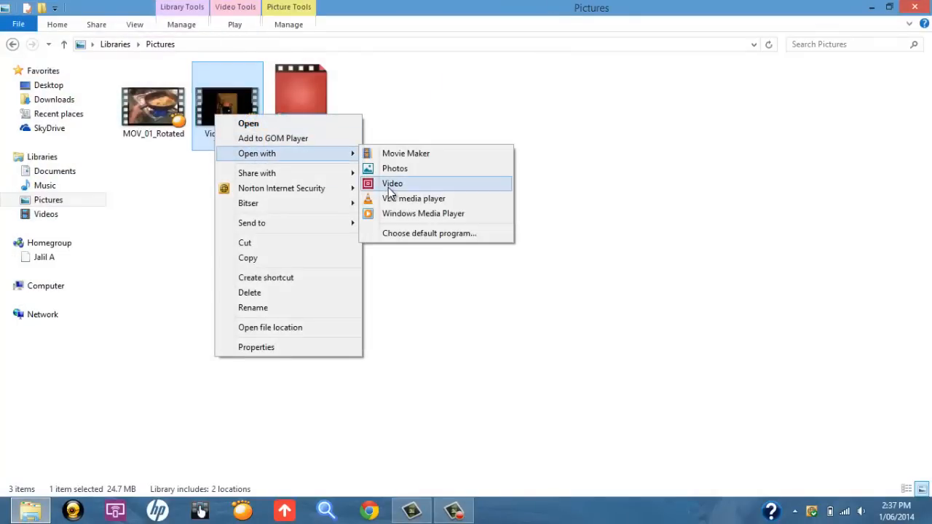
click(414, 198)
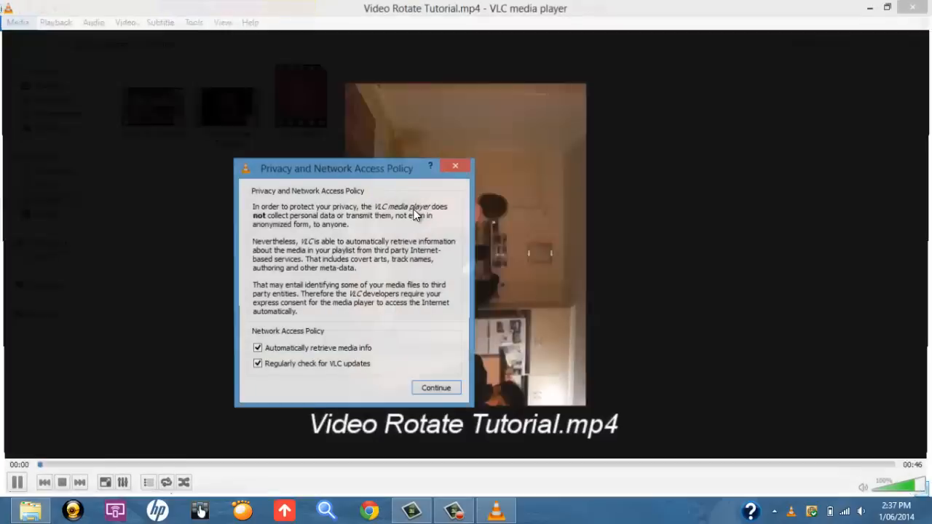
Step: Dismiss the privacy notice and pause the sideways video
click(436, 387)
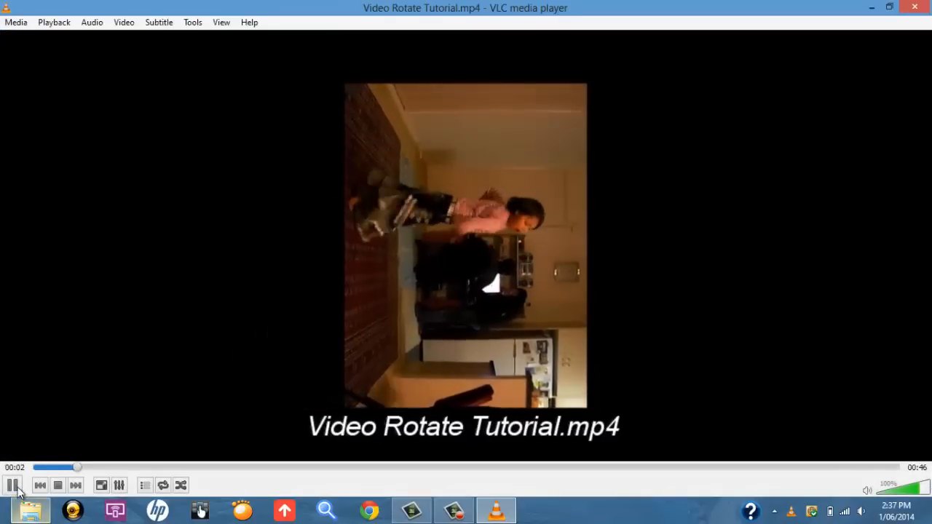
click(9, 484)
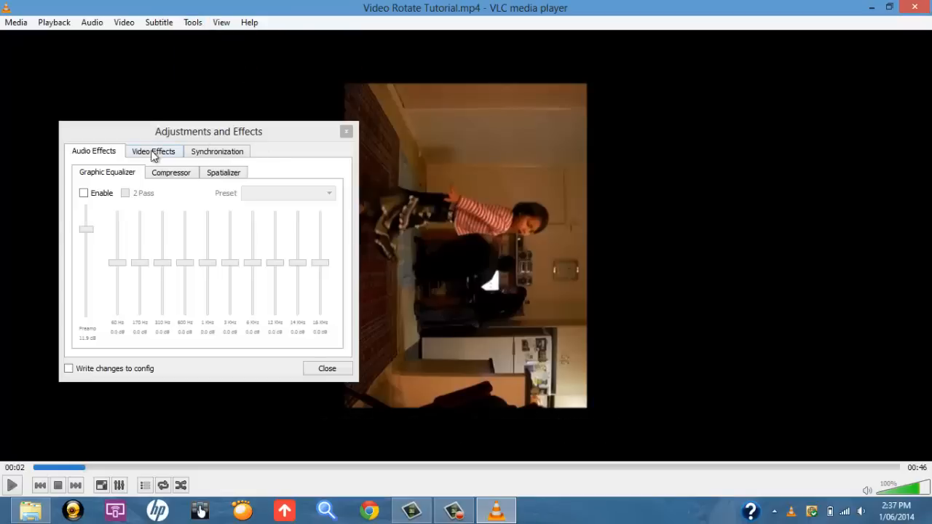
Step: Enable the Geometry Transform effect and rotate the video by 270 degrees so it shows upright
click(153, 150)
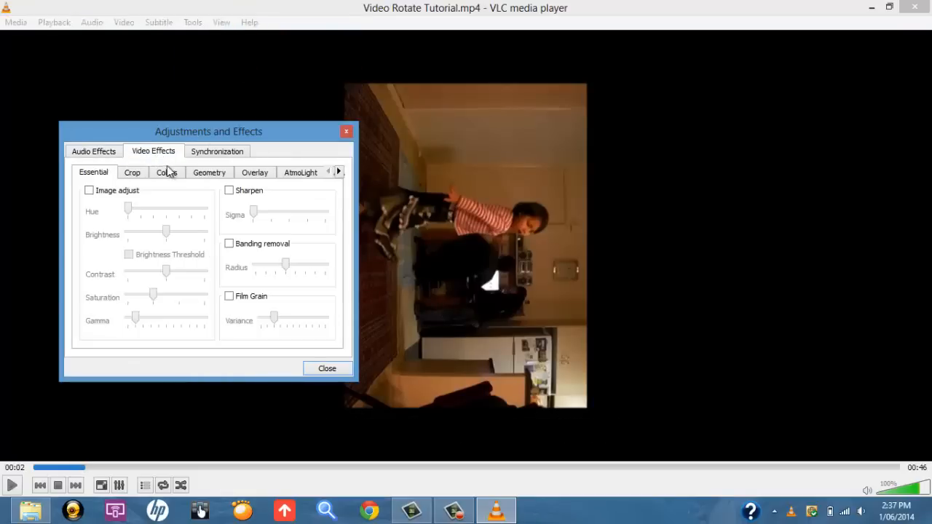
click(209, 172)
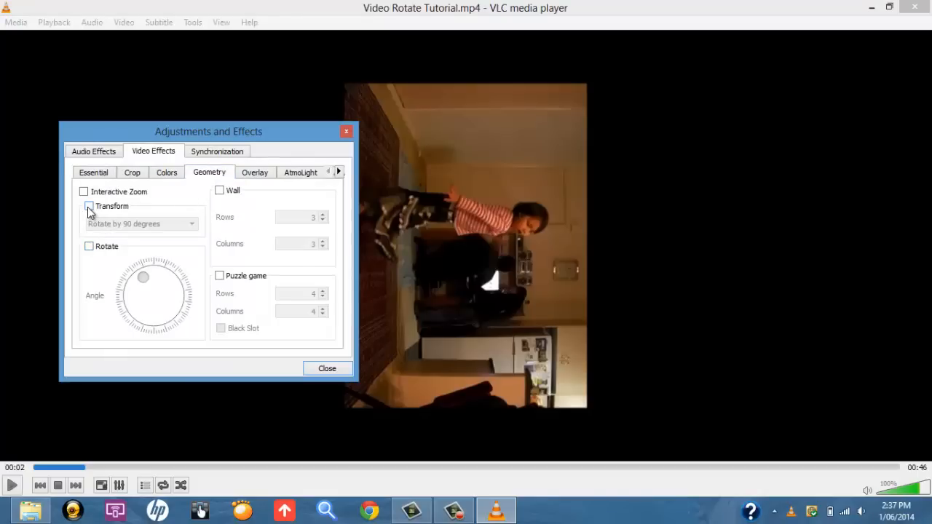
click(87, 207)
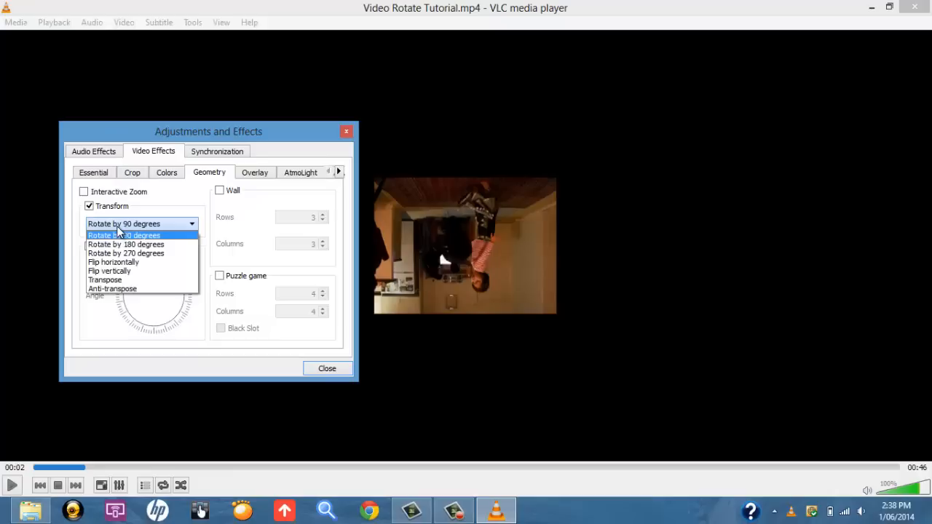
click(125, 245)
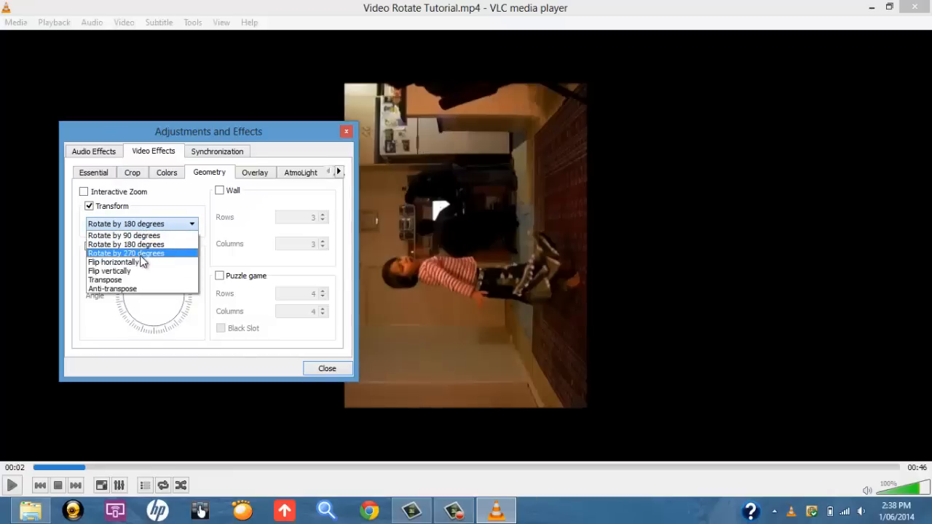
click(125, 254)
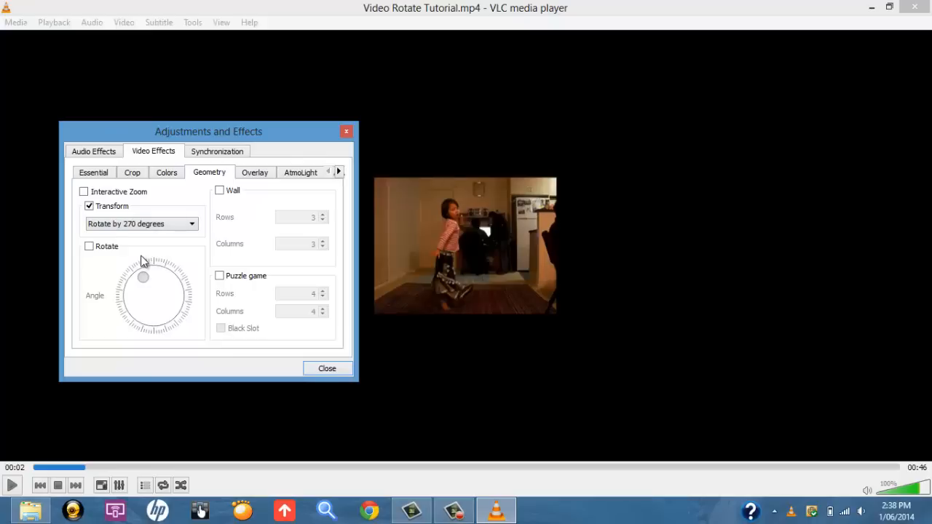
mouse_move(479, 284)
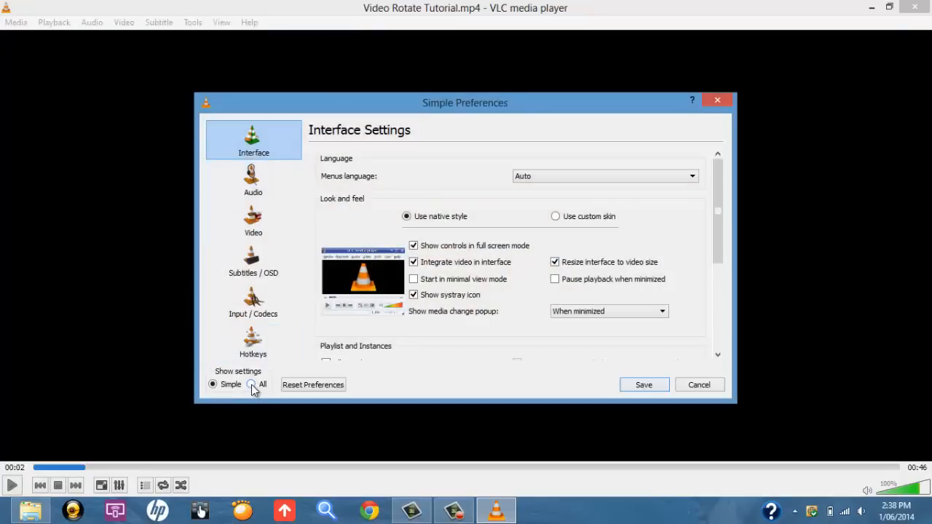
Step: Enable the video transformation filter under Stream output > Sout stream > Transcode and save preferences
click(250, 385)
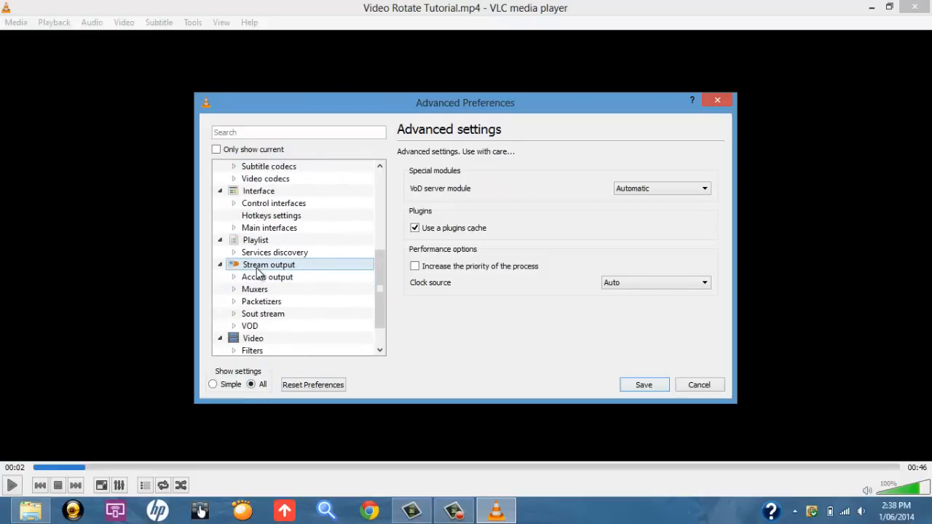
click(264, 313)
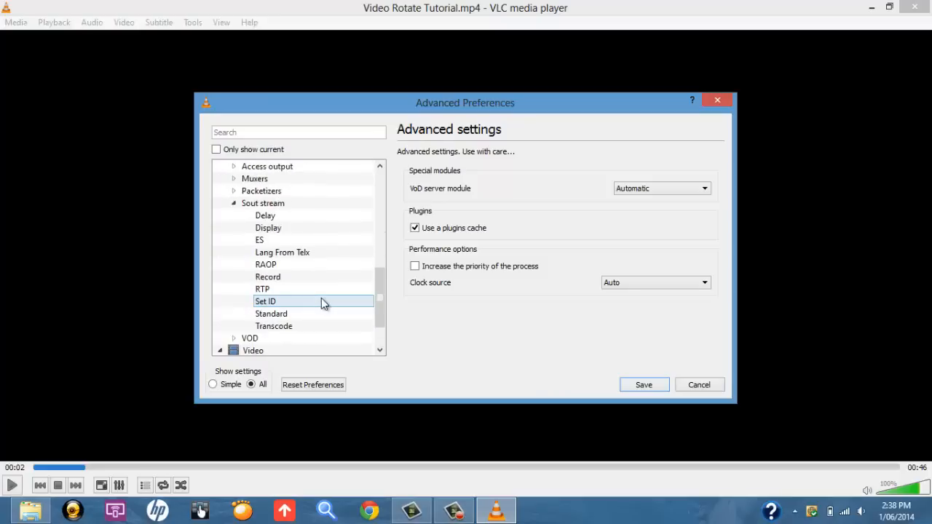
click(274, 327)
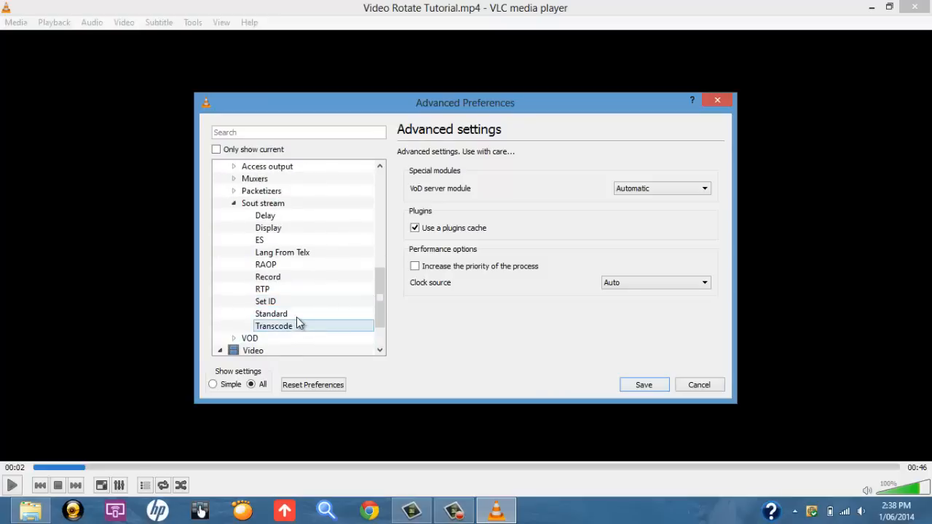
click(273, 326)
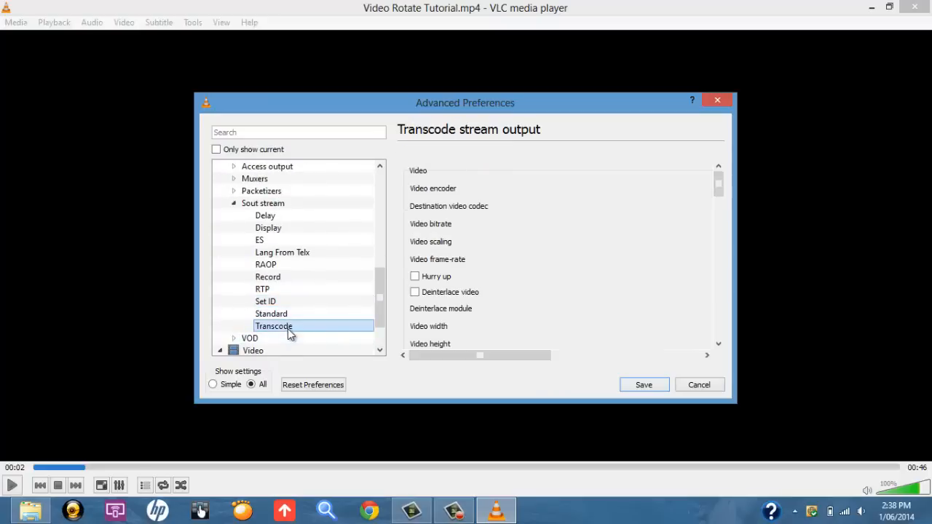
scroll(down, 3)
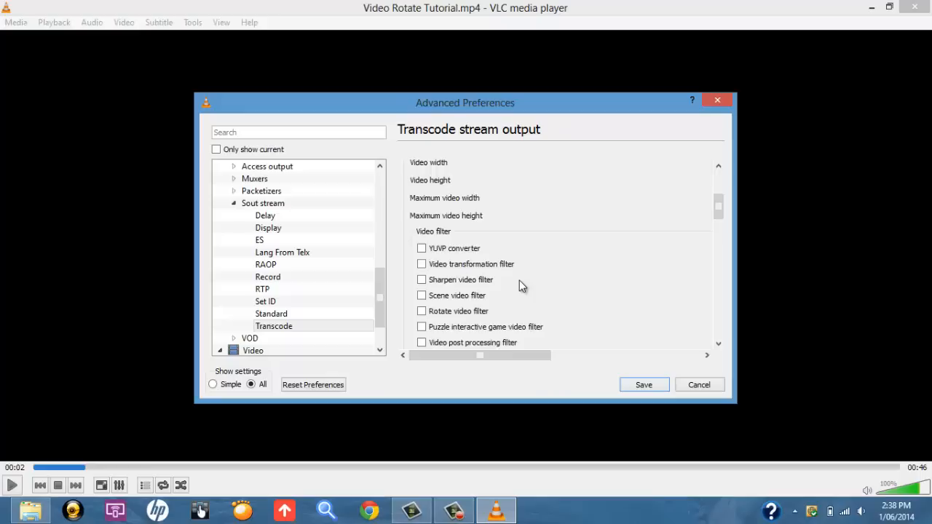
mouse_move(462, 284)
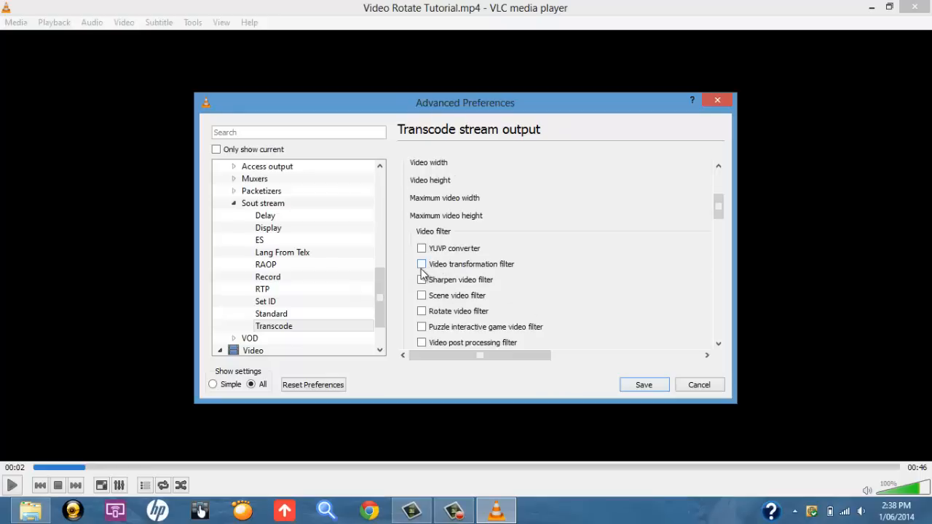
click(422, 263)
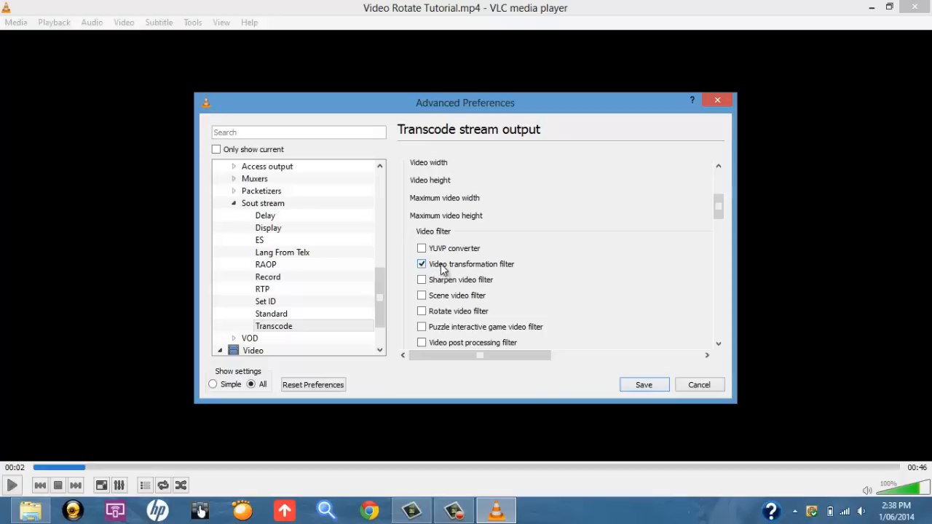
mouse_move(644, 384)
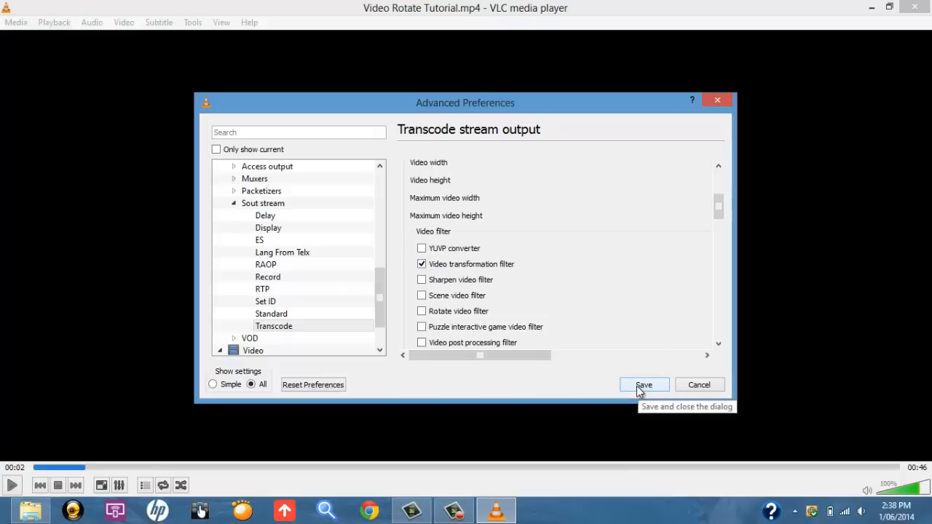
click(644, 384)
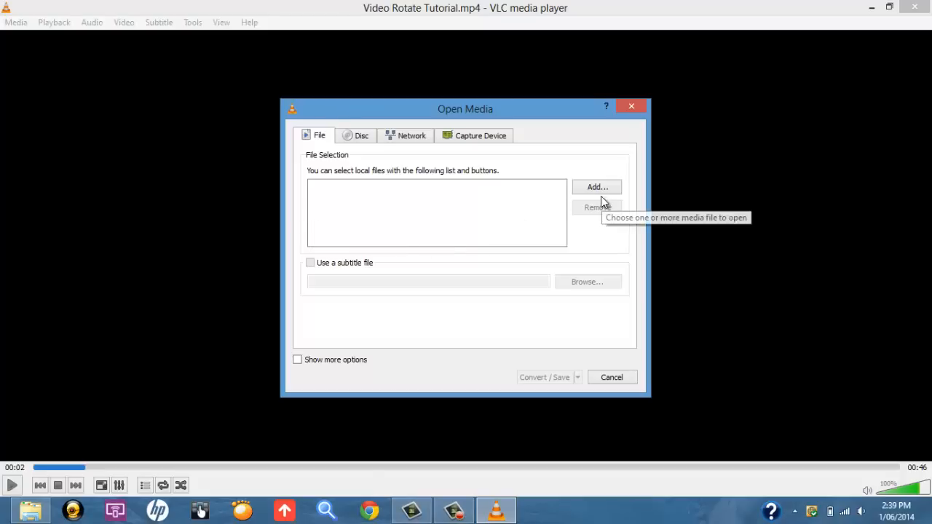
Step: Add Video Rotate Tutorial.mp4 from Pictures as the source file for conversion
click(595, 186)
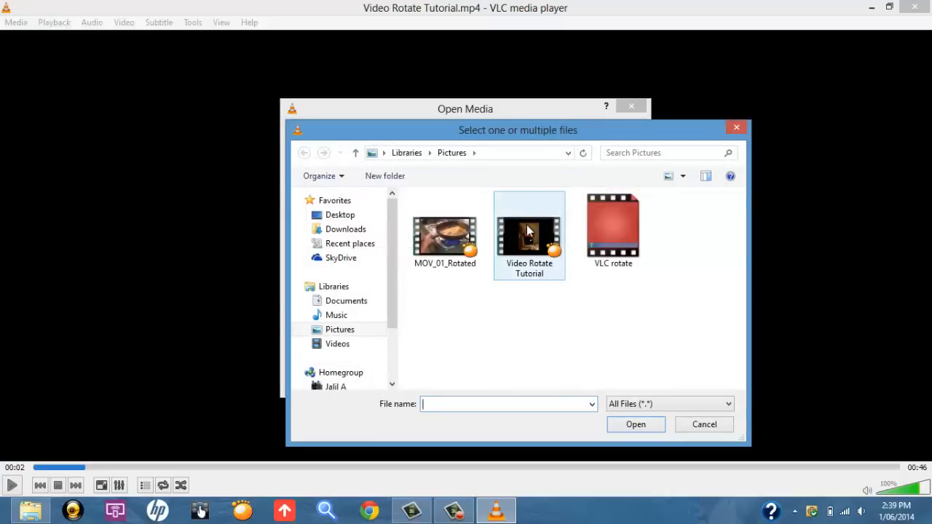
mouse_move(529, 231)
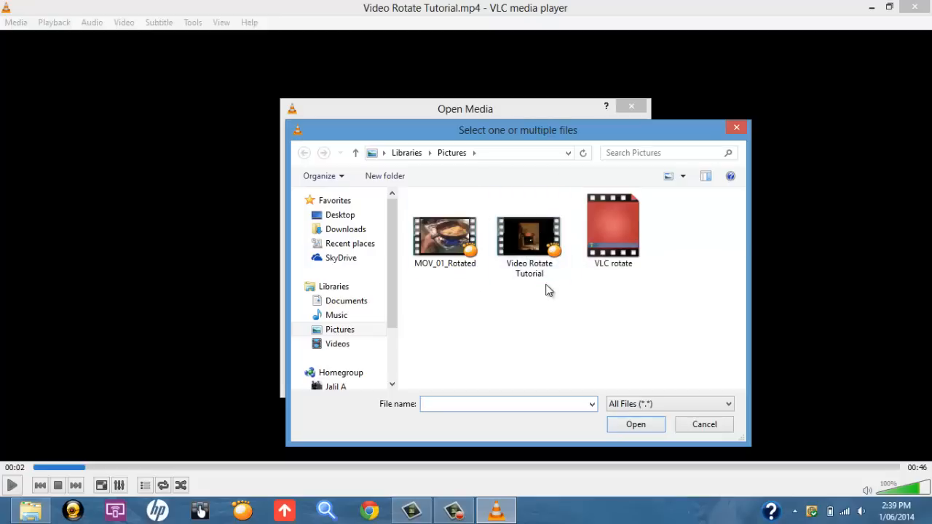
click(530, 233)
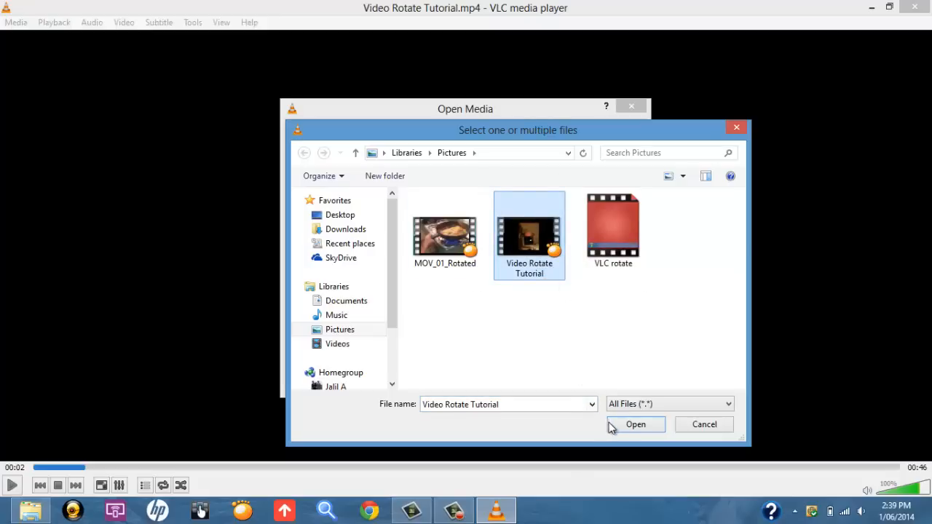
click(635, 426)
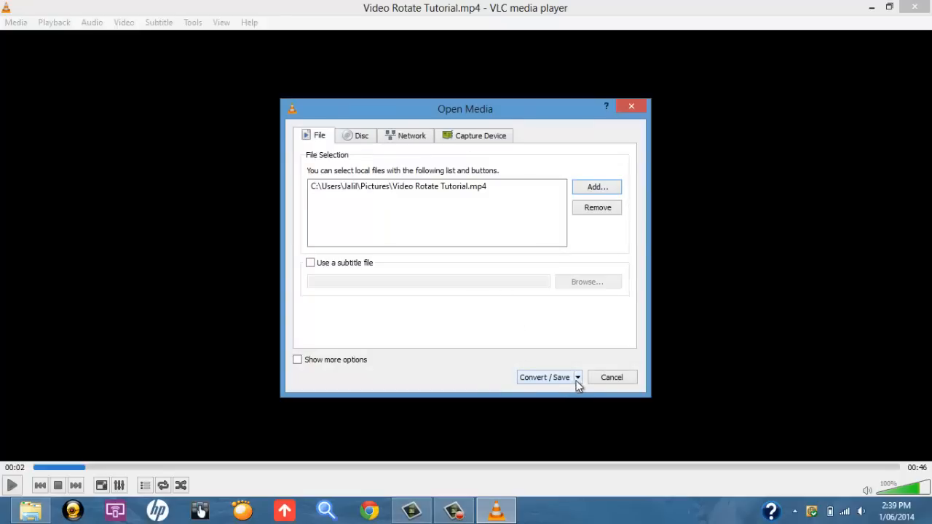
click(577, 378)
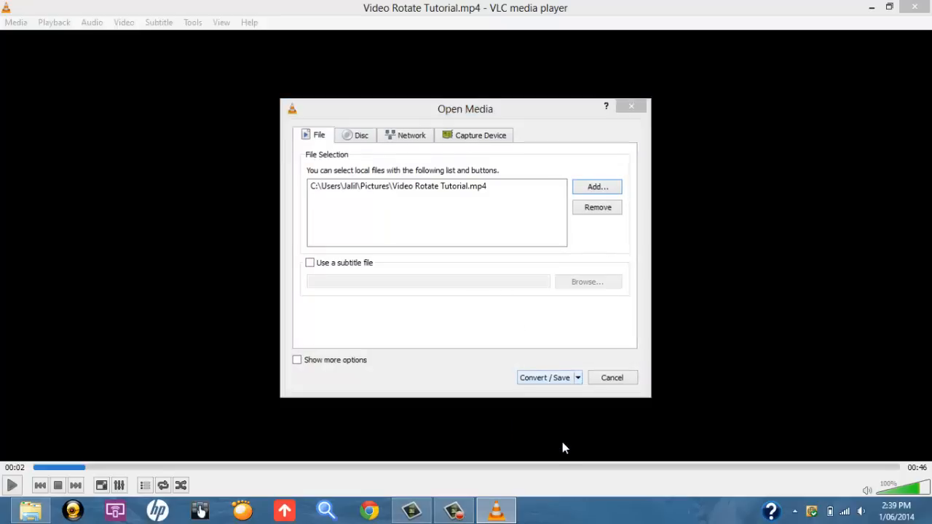
Step: Start converting the video to a new Tutorial Rotate MP4 file in Pictures
click(545, 377)
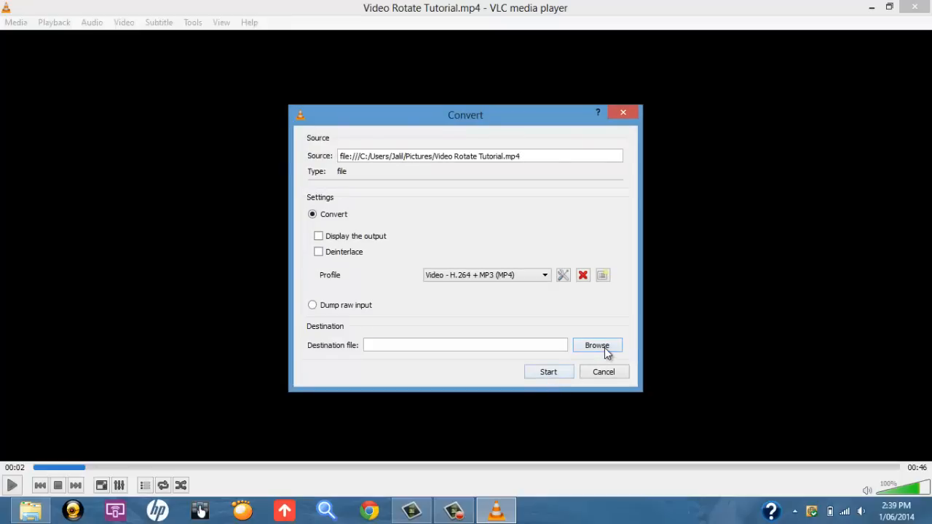
click(597, 345)
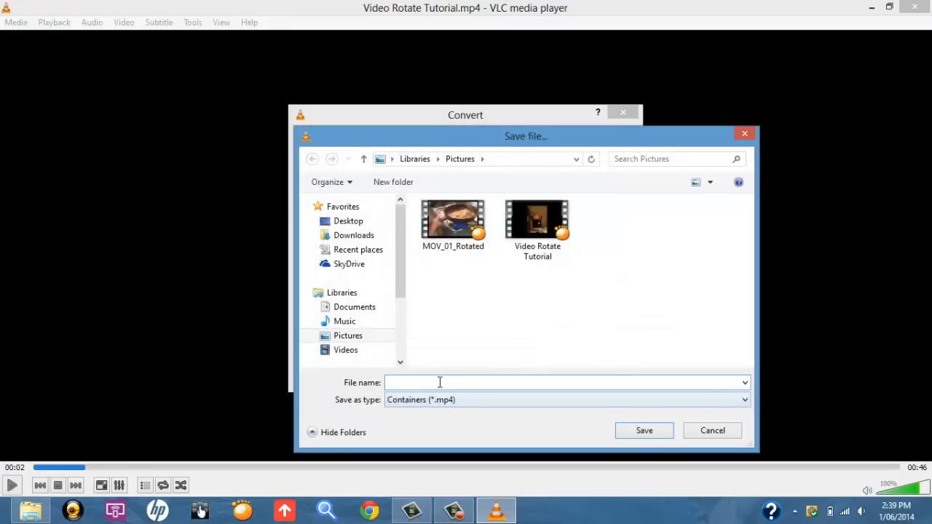
click(440, 382)
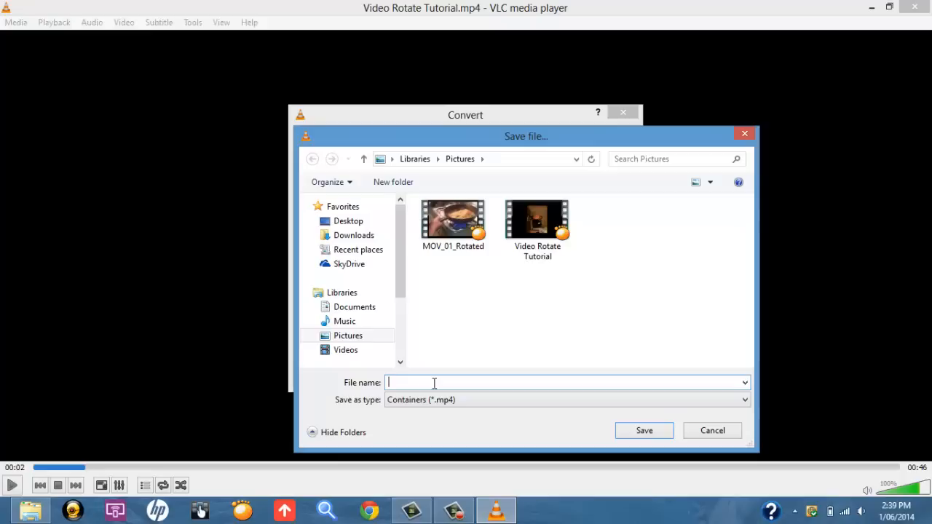
text(Tutorial Rotate)
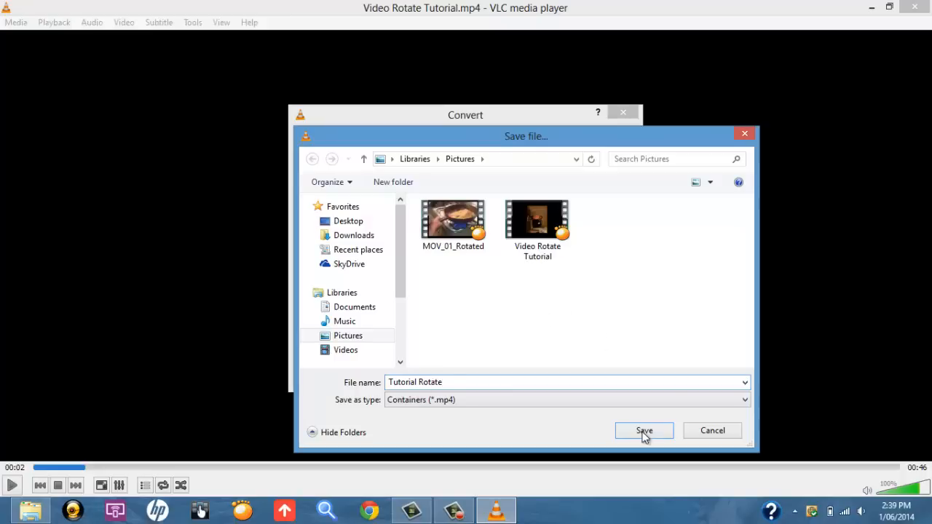
click(644, 431)
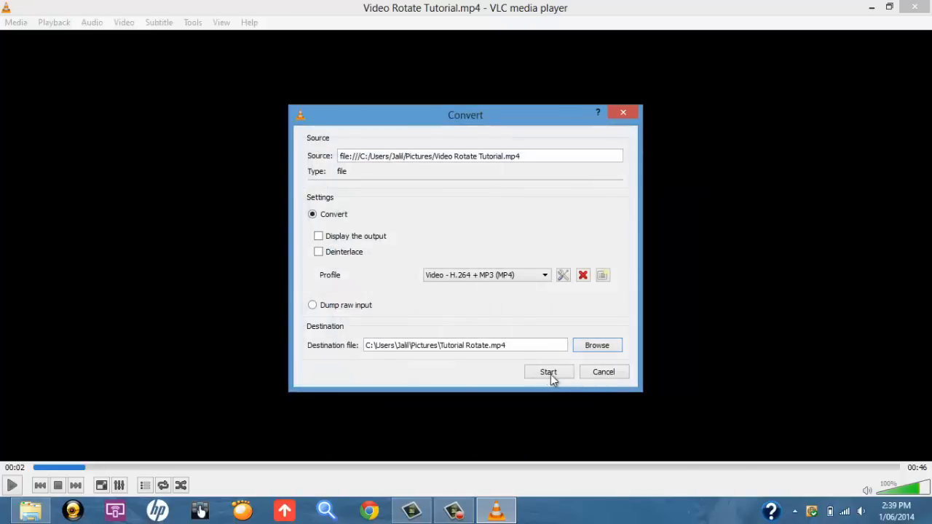
click(549, 373)
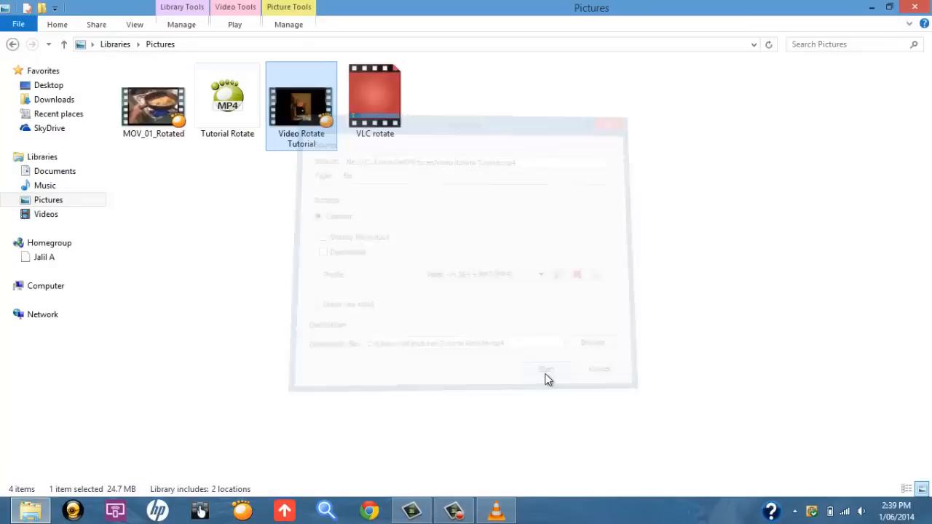
Step: Check the new Tutorial Rotate video in the Pictures library, showing an upright thumbnail
click(547, 371)
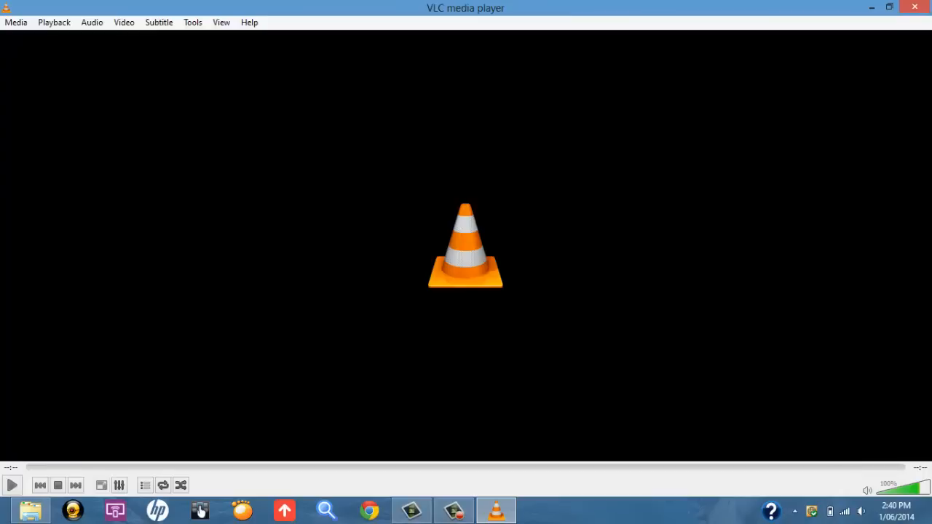
mouse_move(233, 333)
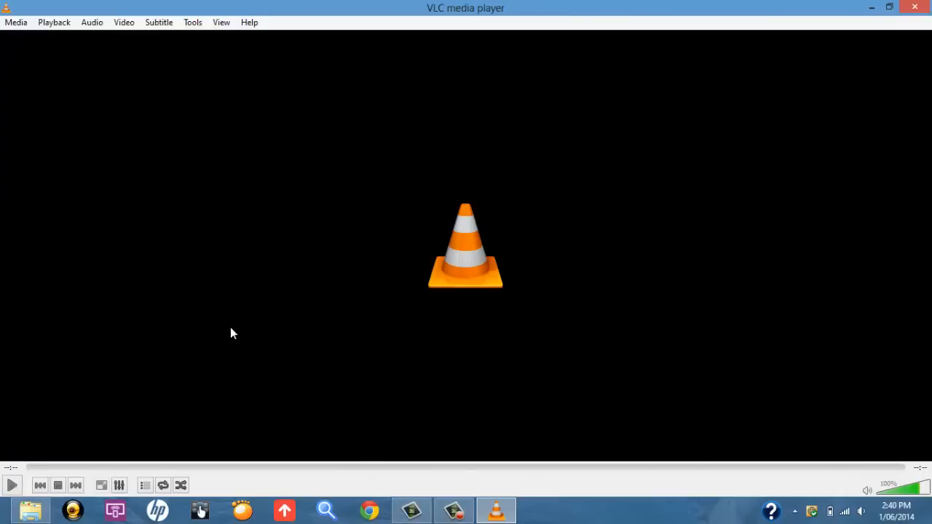
mouse_move(236, 328)
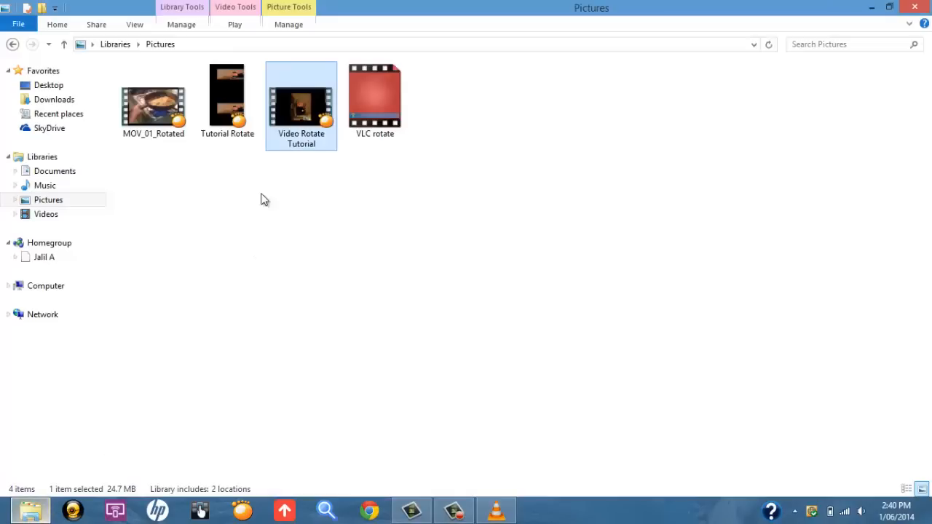
click(227, 99)
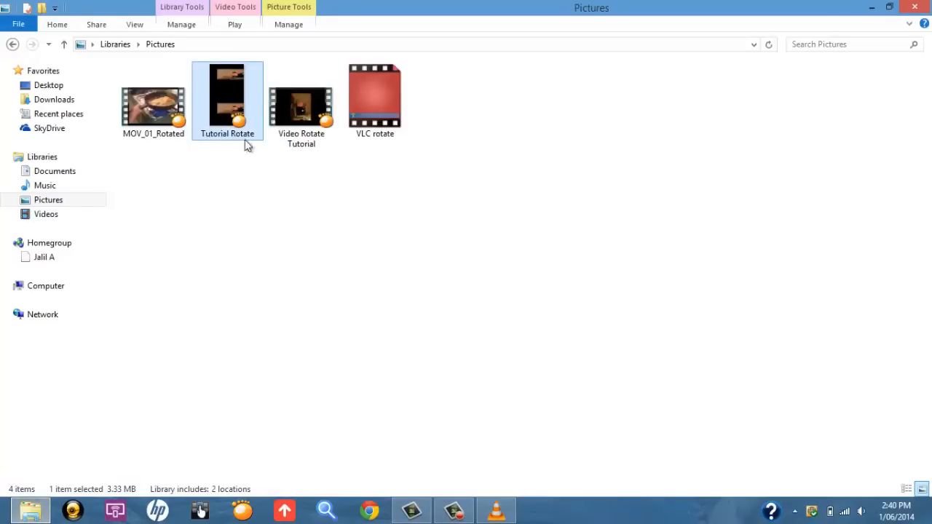
mouse_move(202, 138)
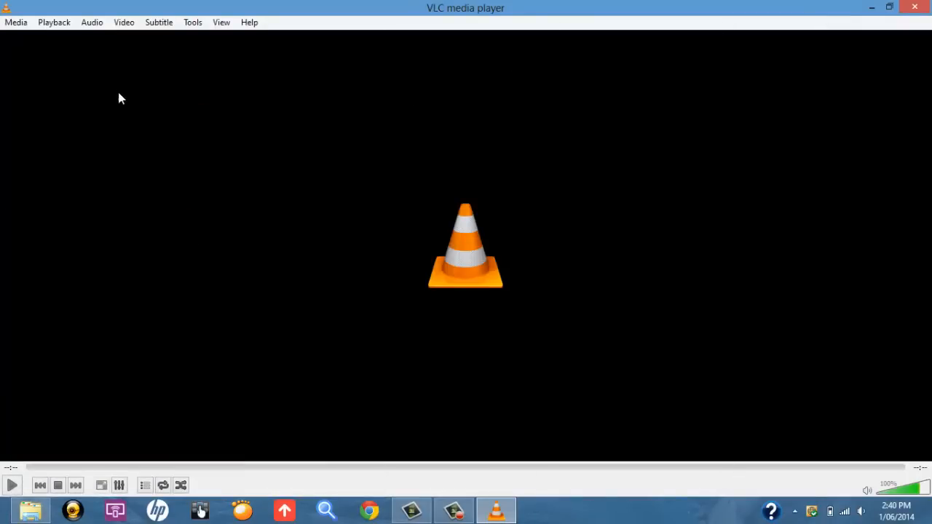
Step: Reset all VLC preferences to their defaults and confirm
click(192, 21)
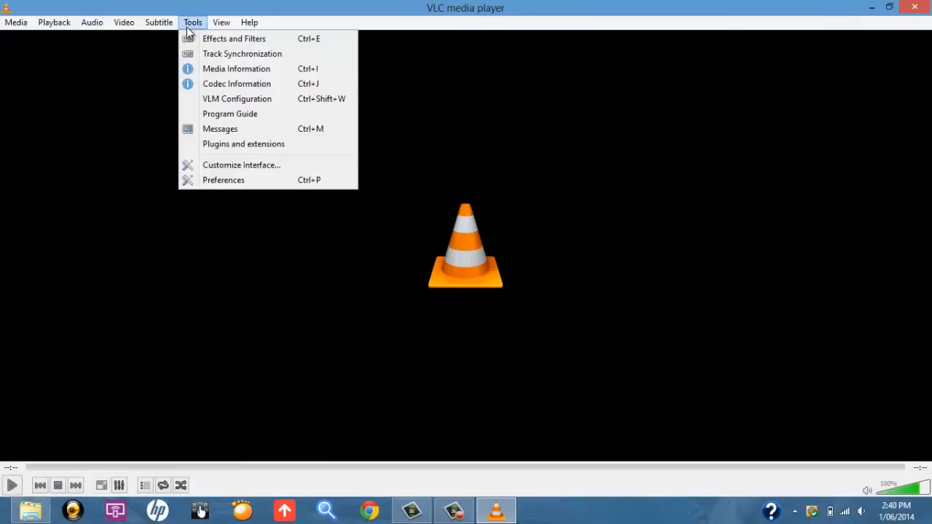
click(223, 180)
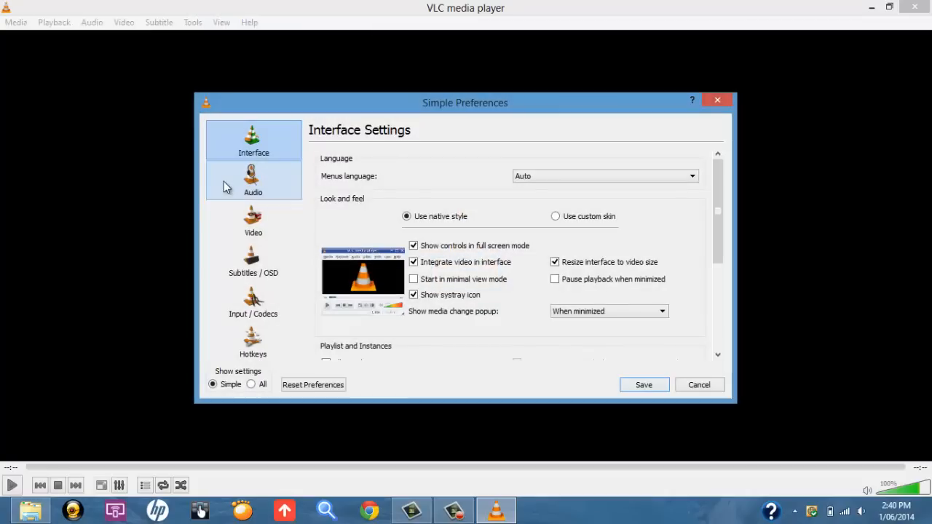
mouse_move(227, 186)
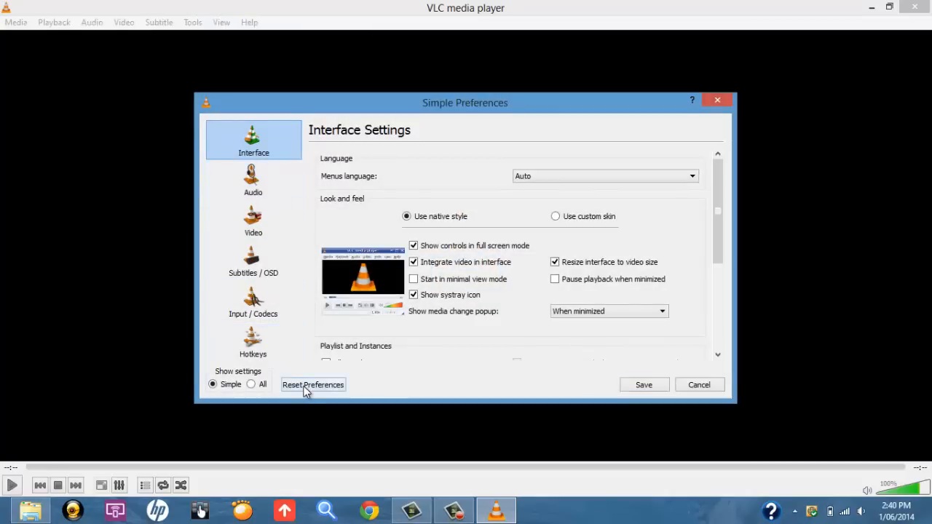
click(313, 385)
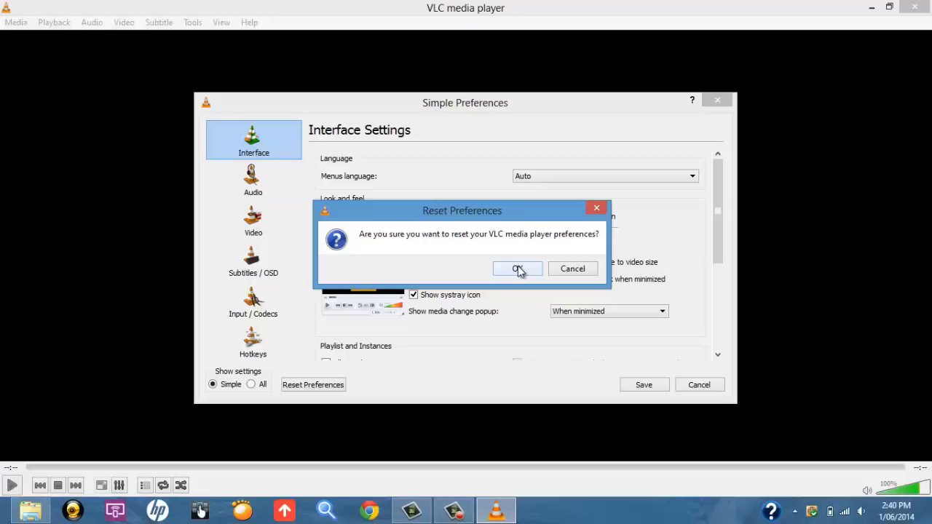
click(517, 268)
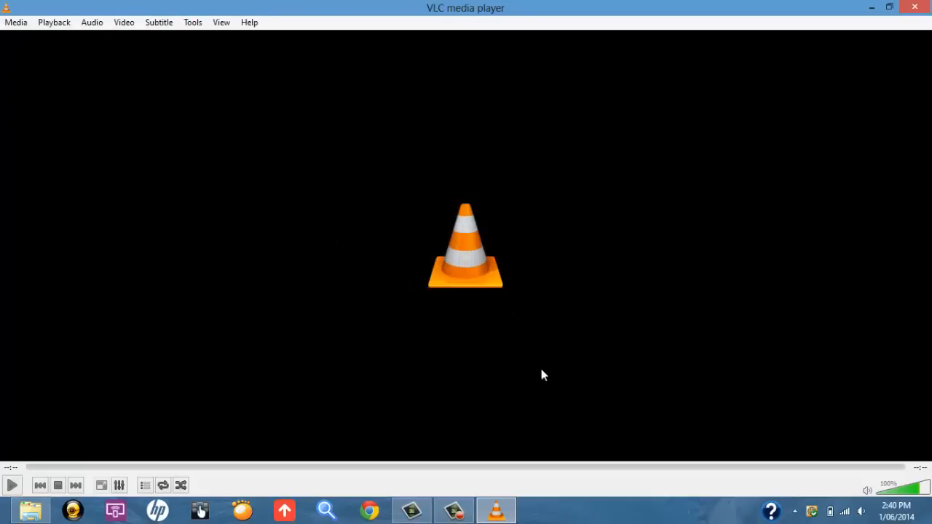
mouse_move(524, 296)
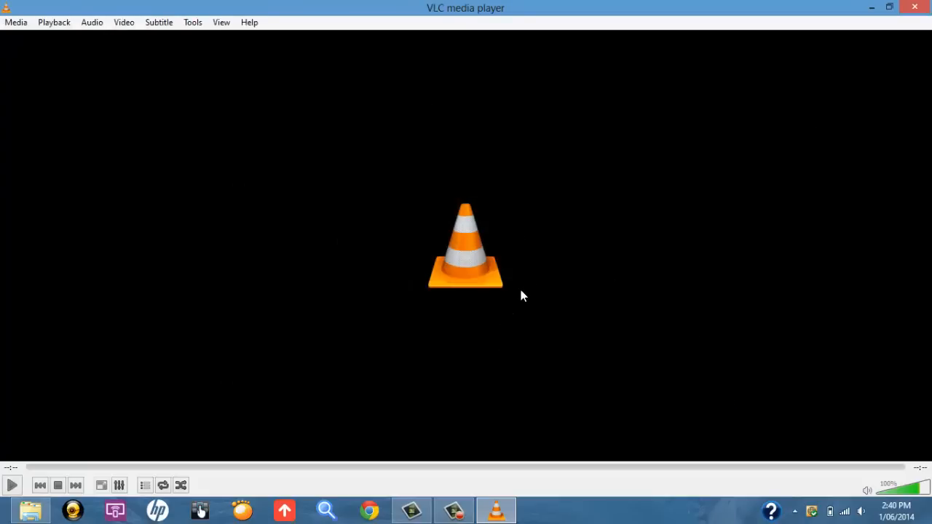
mouse_move(790, 22)
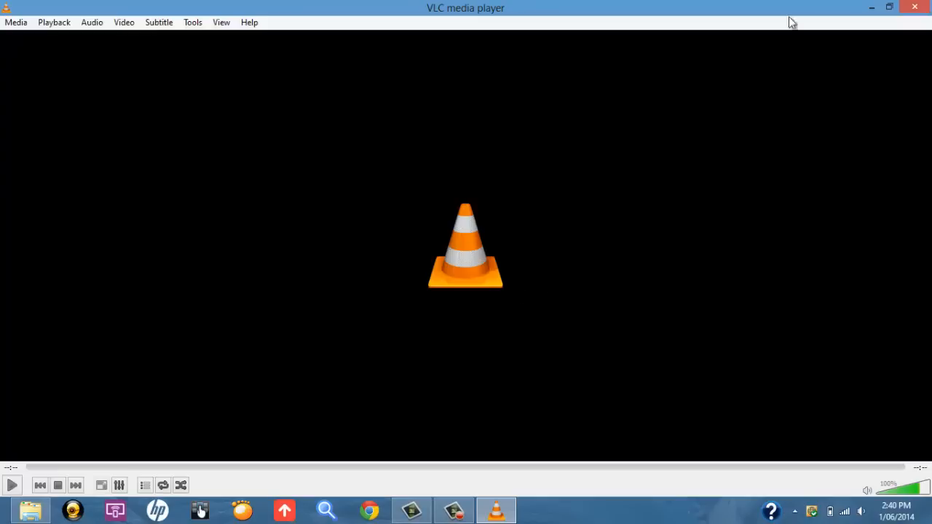